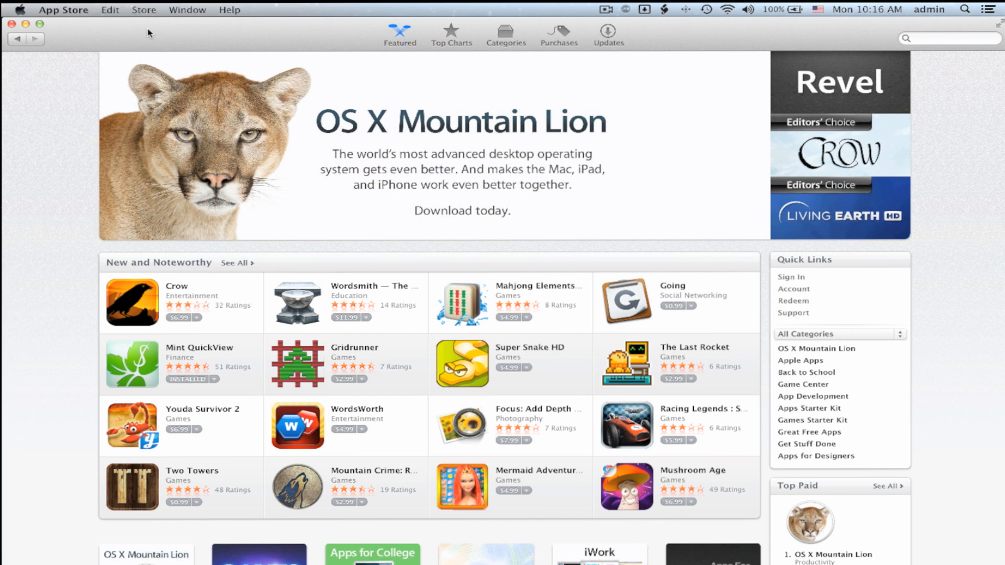
mouse_move(791, 277)
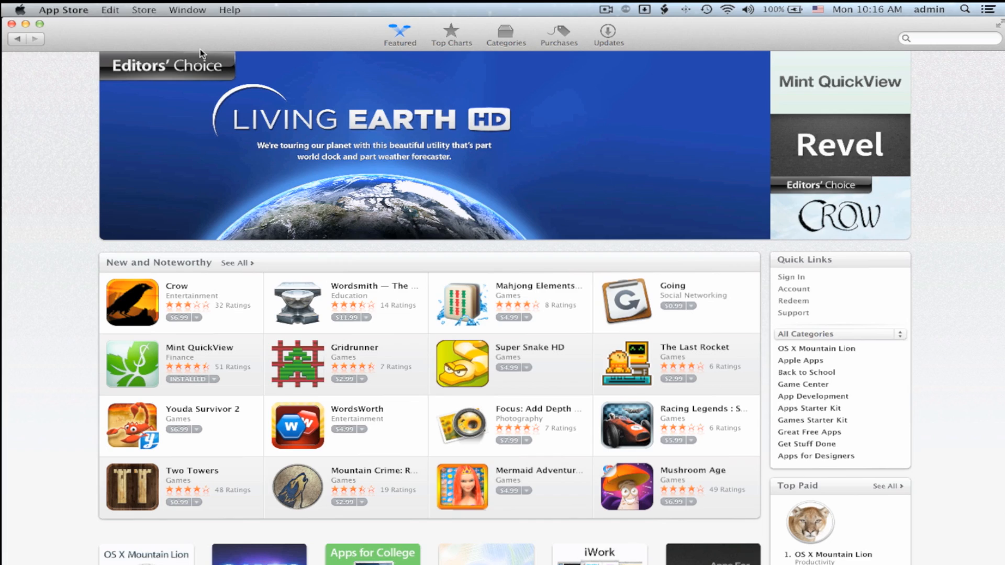
- Reach the Software Update pane via the Apple menu's System Preferences
click(17, 10)
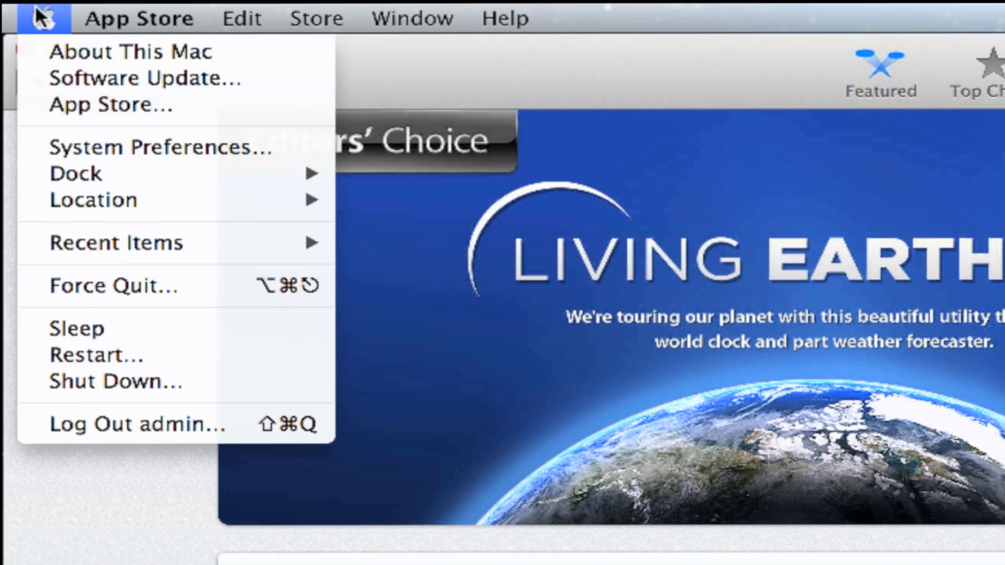
click(157, 149)
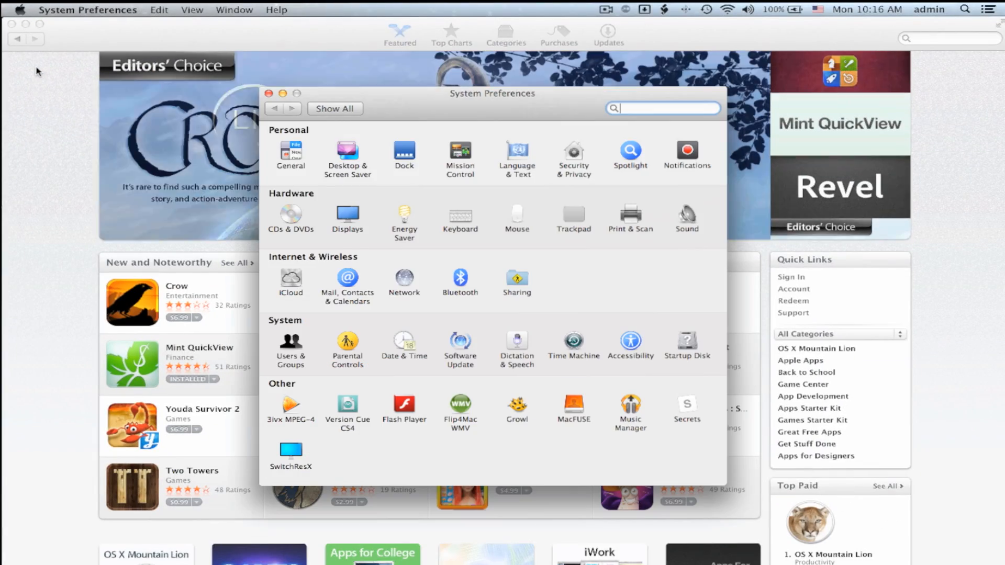
click(460, 346)
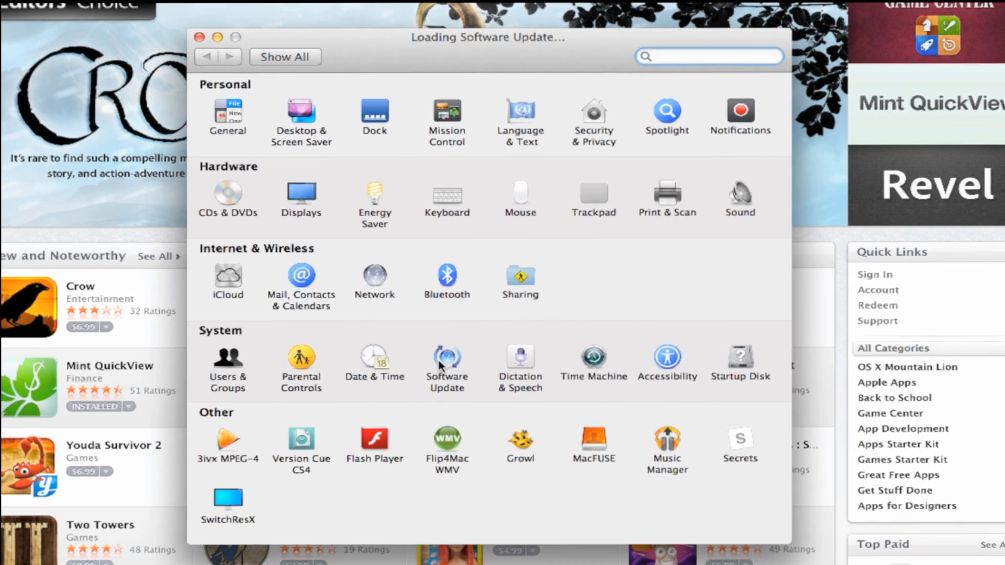
- Confirm automatic checking, background downloads and security updates are all enabled
click(447, 359)
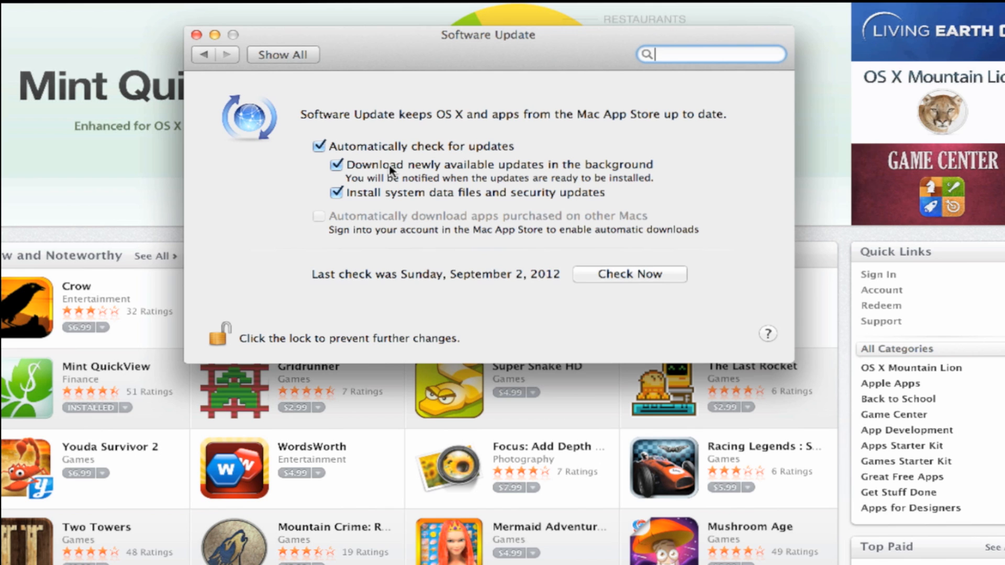
mouse_move(389, 172)
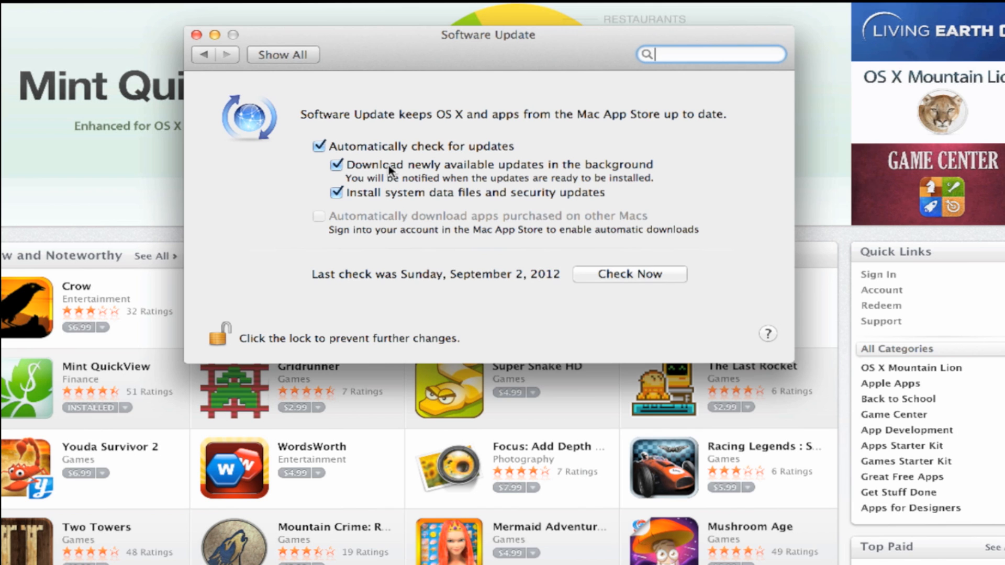